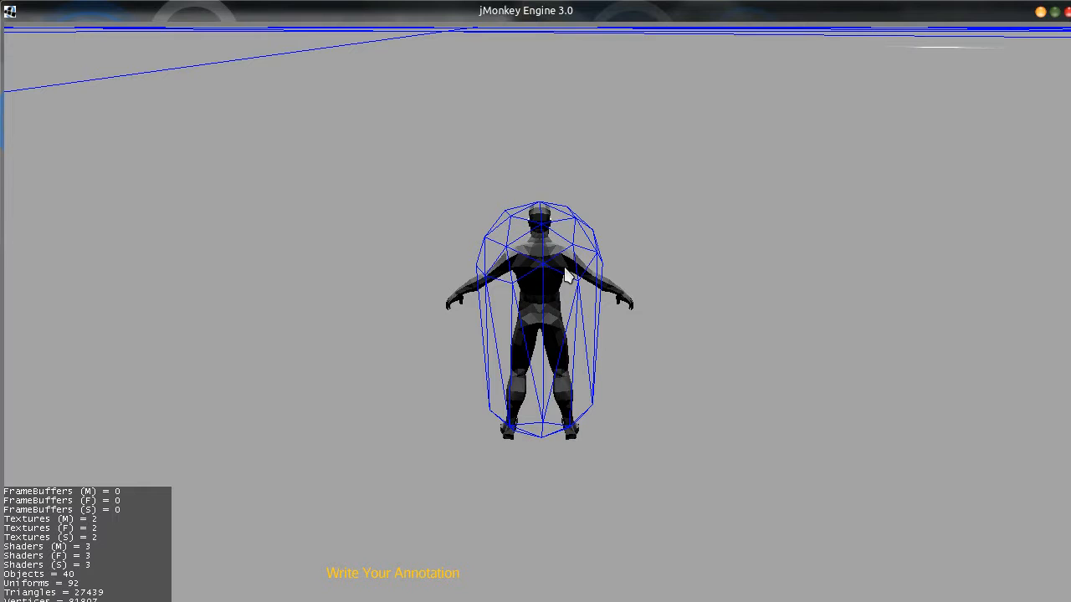
mouse_move(540, 272)
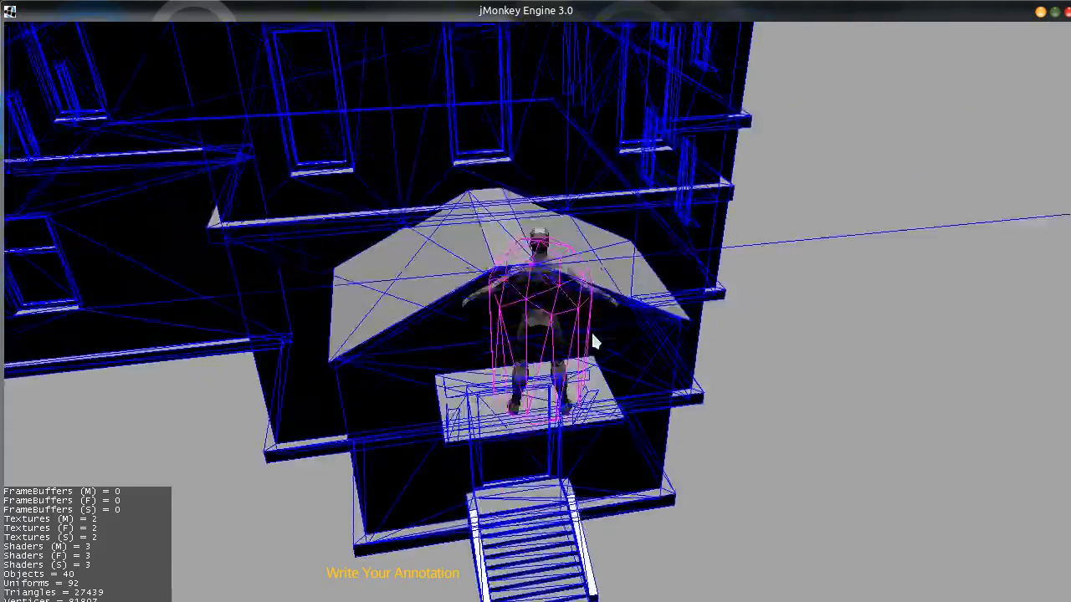
- Swing the camera view upward toward the building landing above the stairs
drag(594, 343, 556, 251)
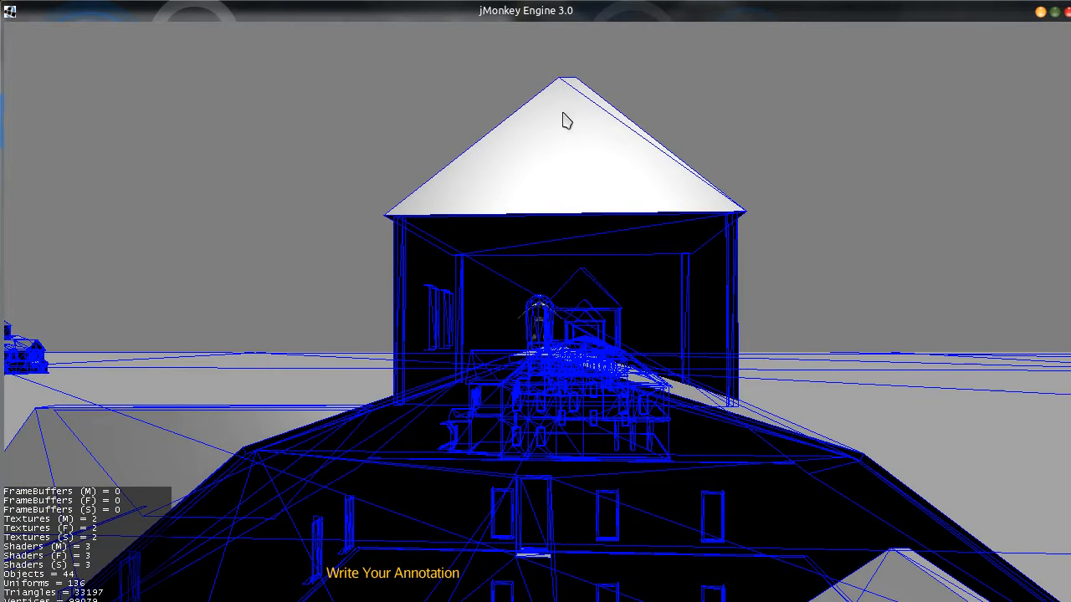
mouse_move(619, 404)
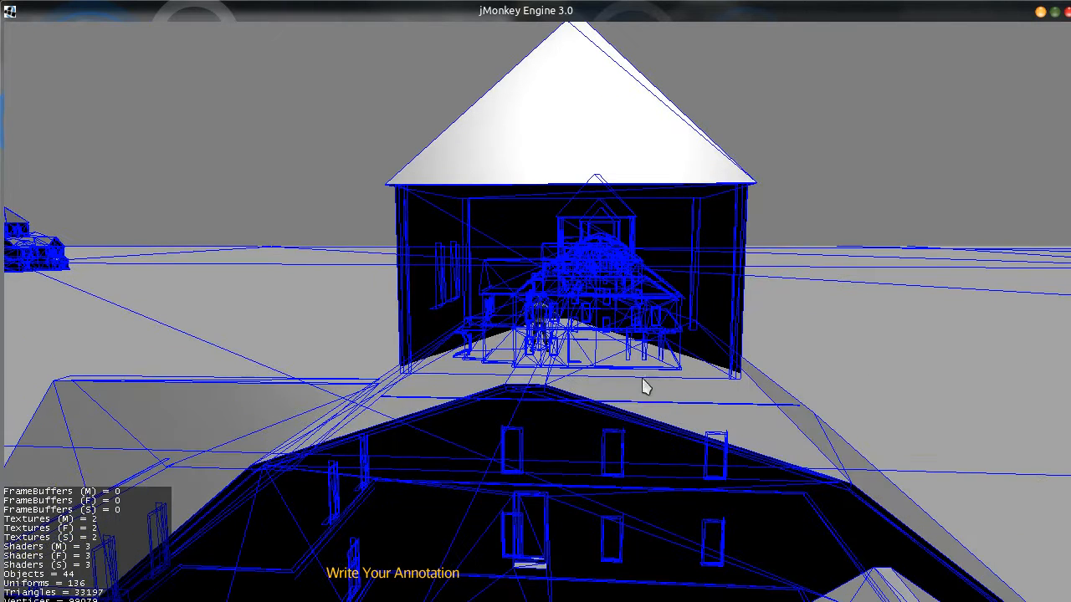
mouse_move(635, 419)
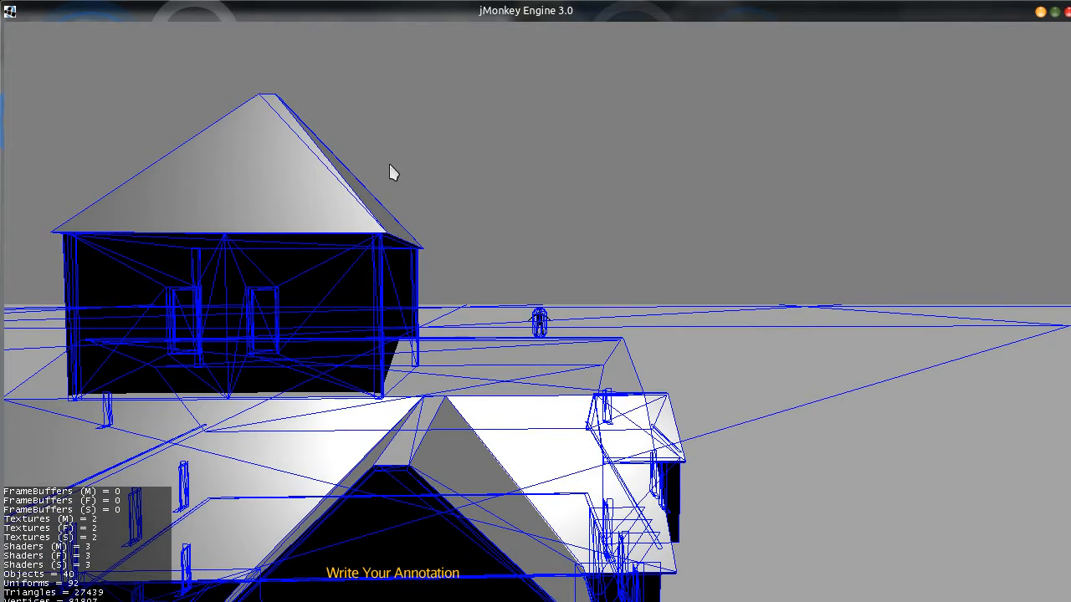
mouse_move(395, 202)
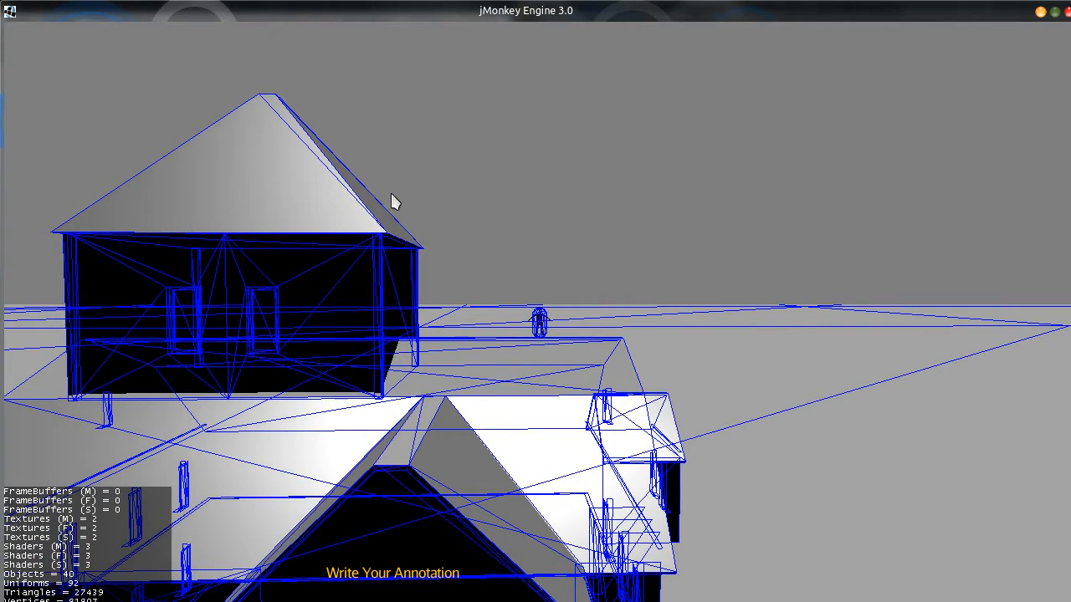
mouse_move(353, 186)
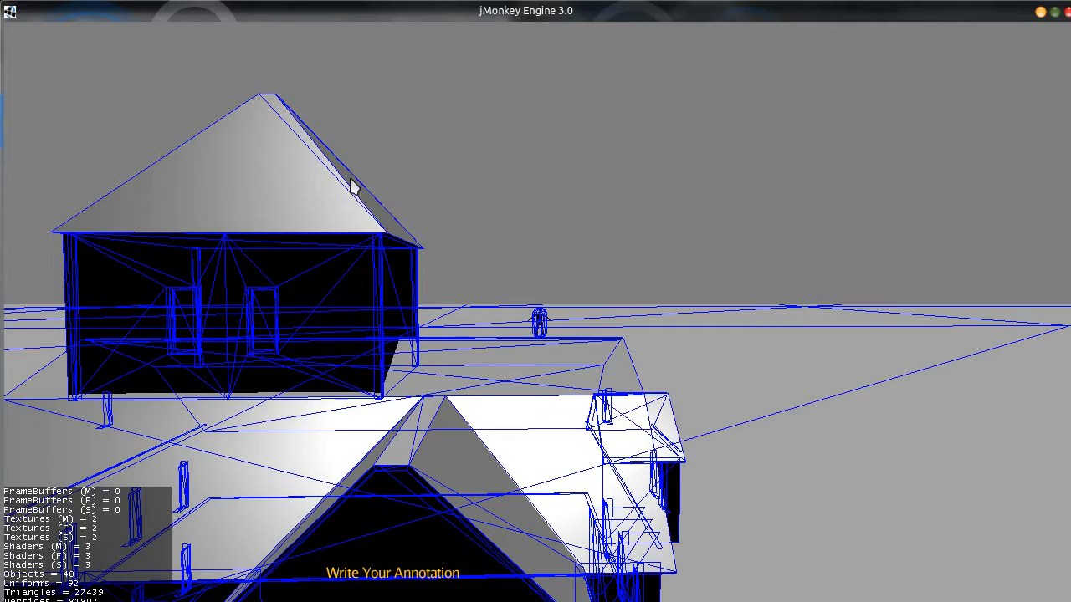